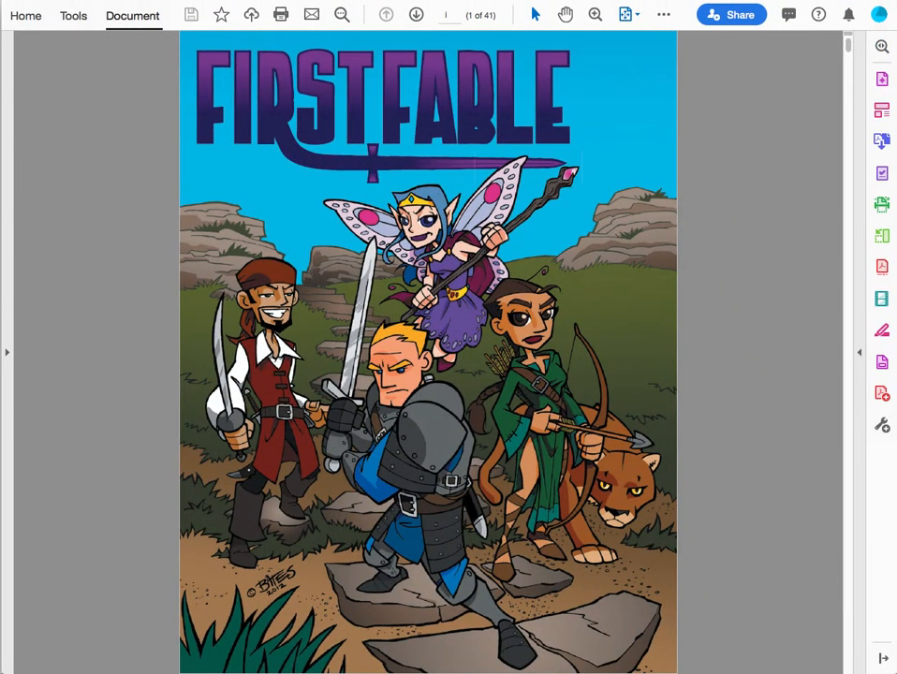
pyautogui.moveTo(810, 161)
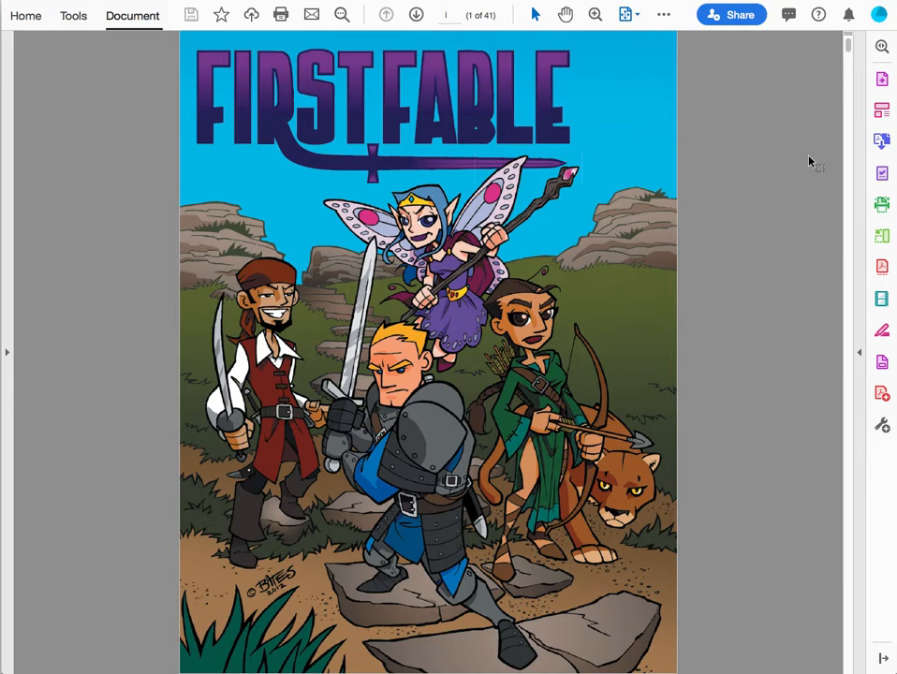
pyautogui.moveTo(883, 269)
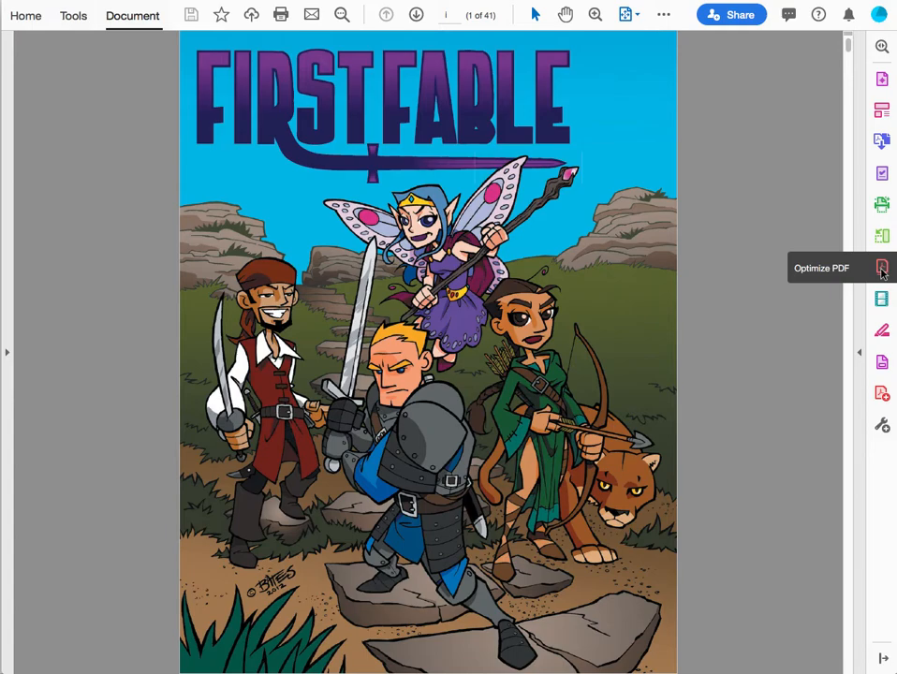
# - Open Optimize PDF and its Advanced Optimization dialog showing image downsampling and compression
pyautogui.click(887, 269)
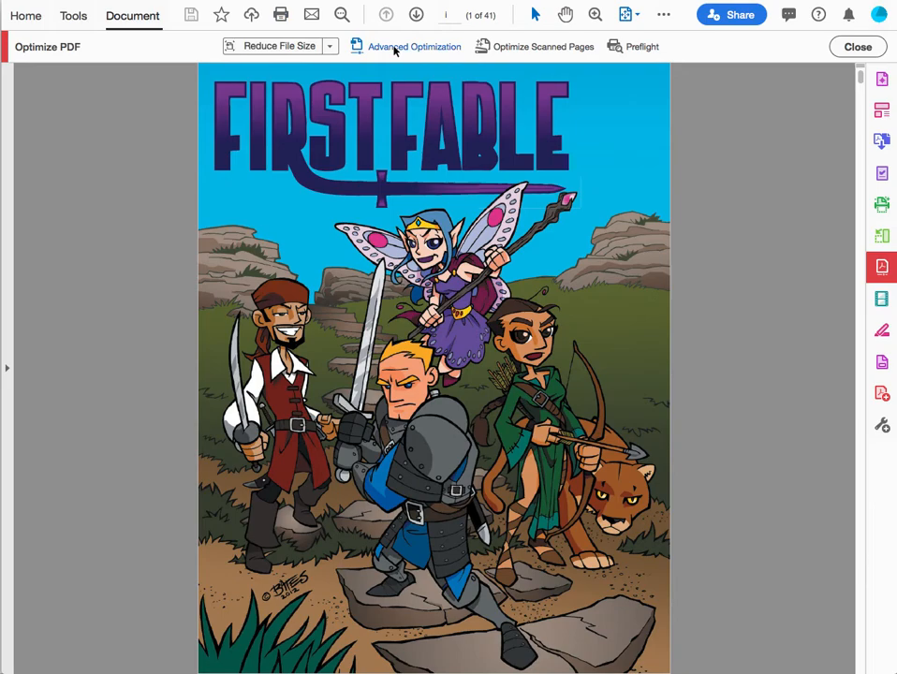
pyautogui.click(412, 46)
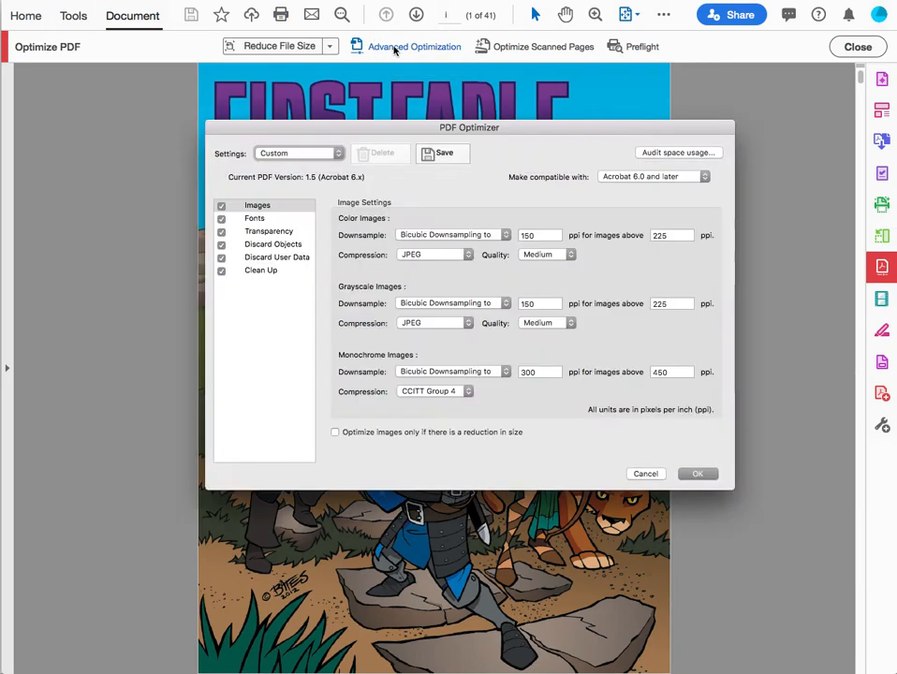
pyautogui.moveTo(452, 189)
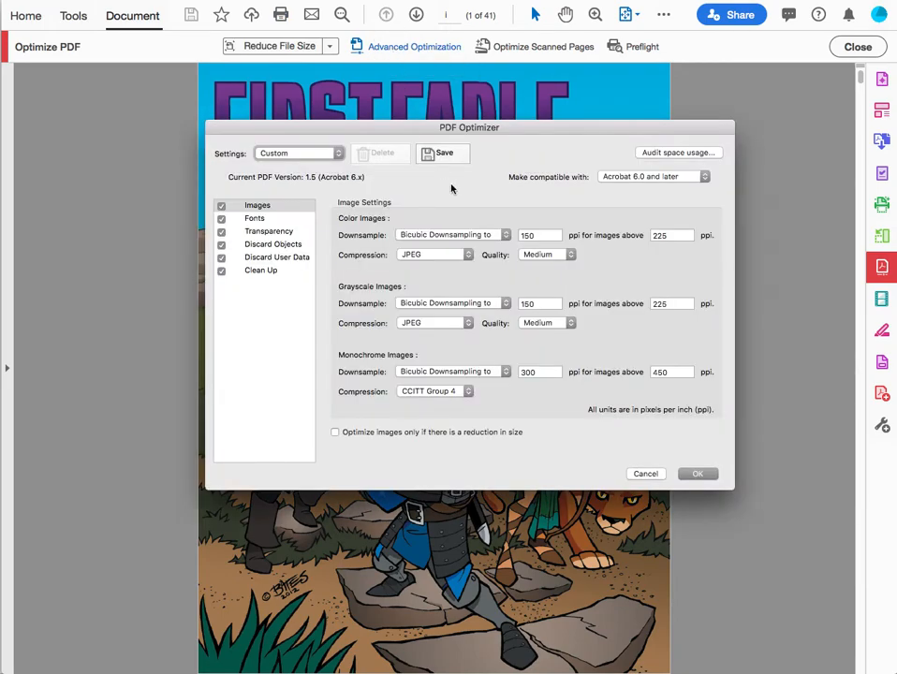
pyautogui.moveTo(625, 184)
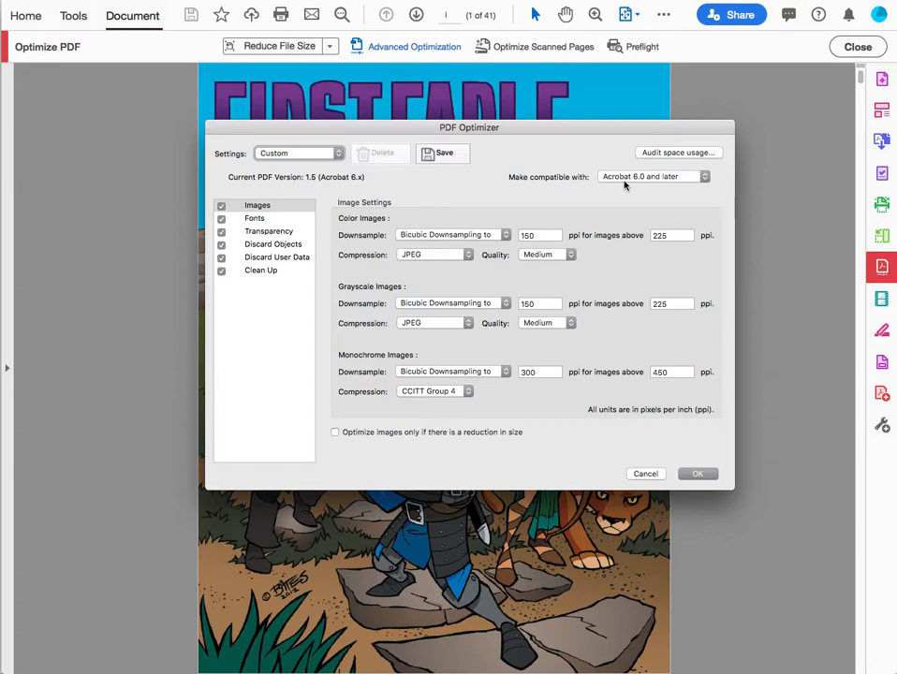
pyautogui.moveTo(595, 178)
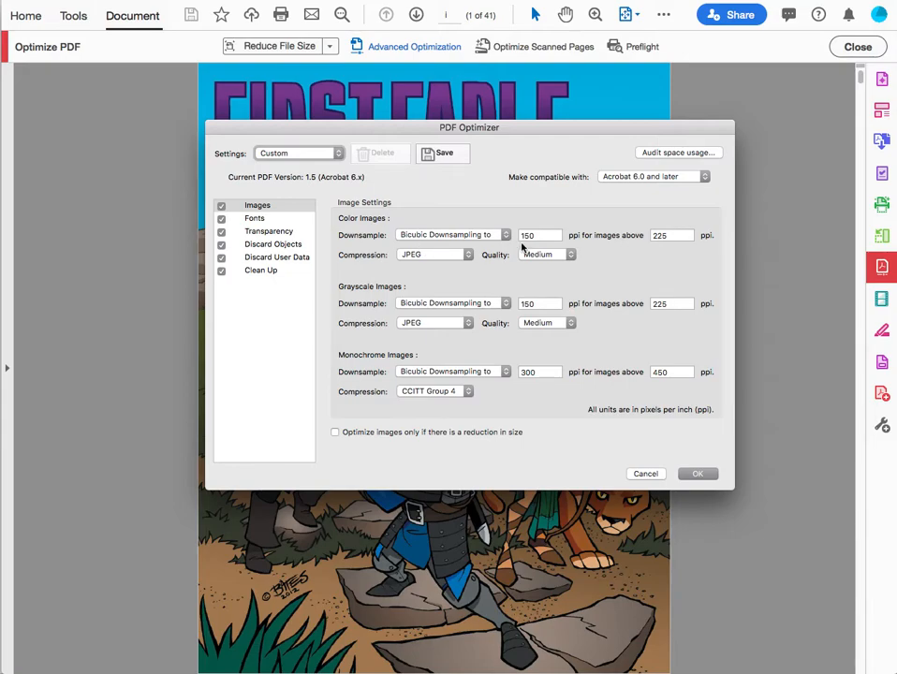
pyautogui.moveTo(614, 251)
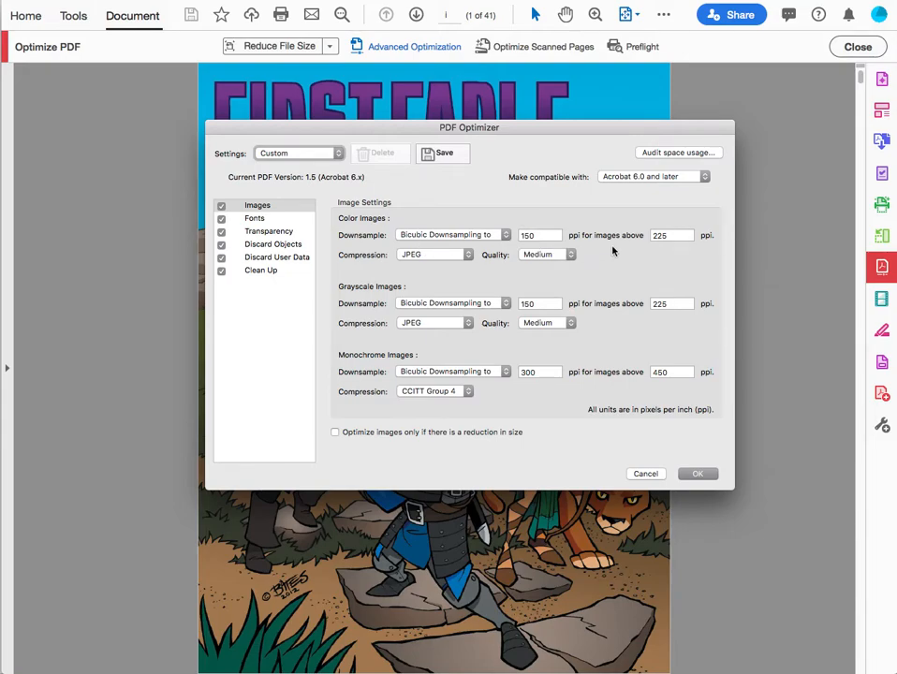
pyautogui.moveTo(662, 252)
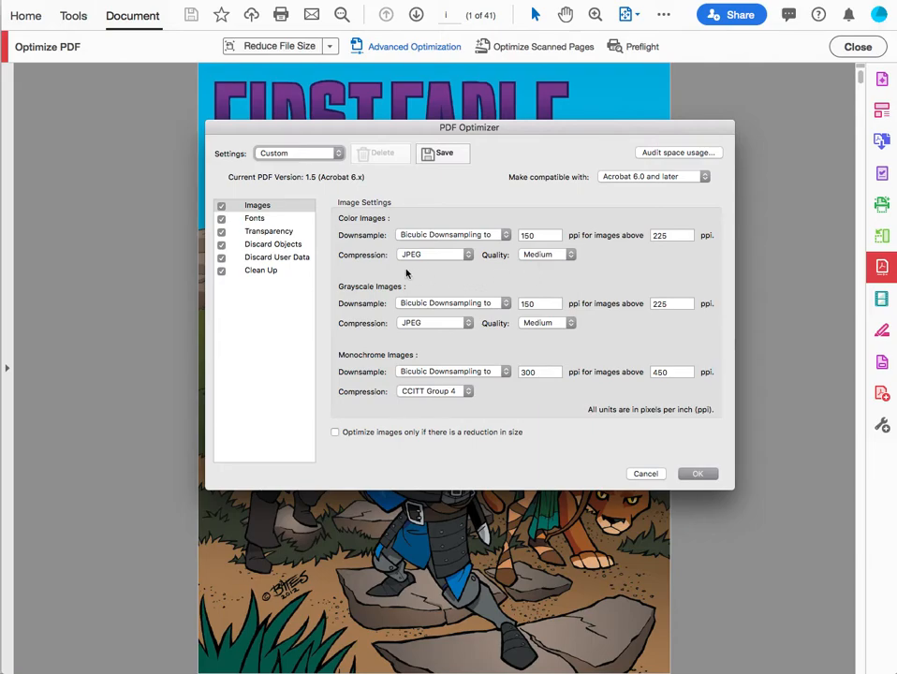
pyautogui.moveTo(508, 287)
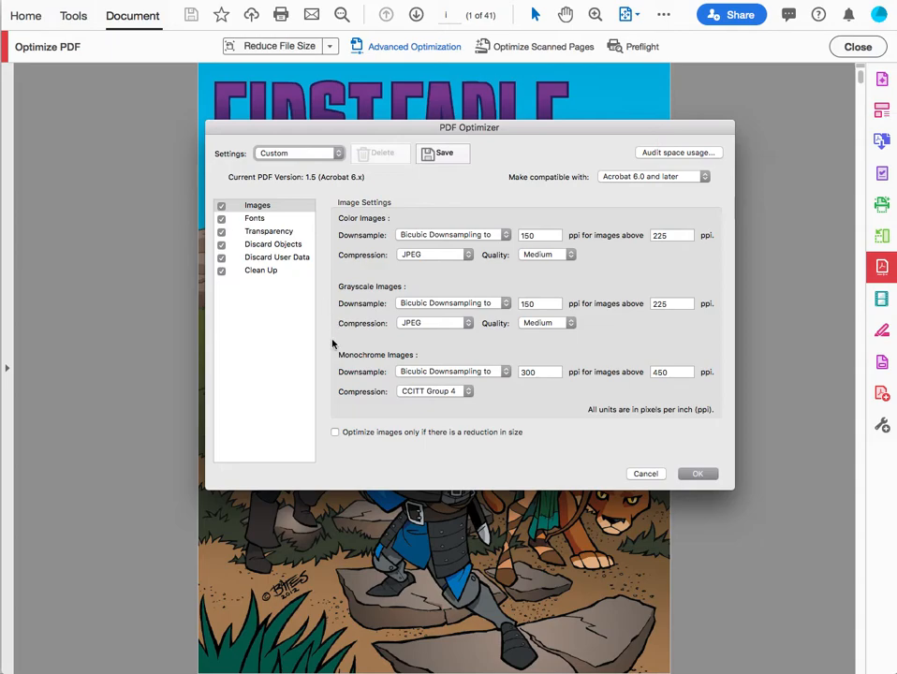
pyautogui.moveTo(396, 412)
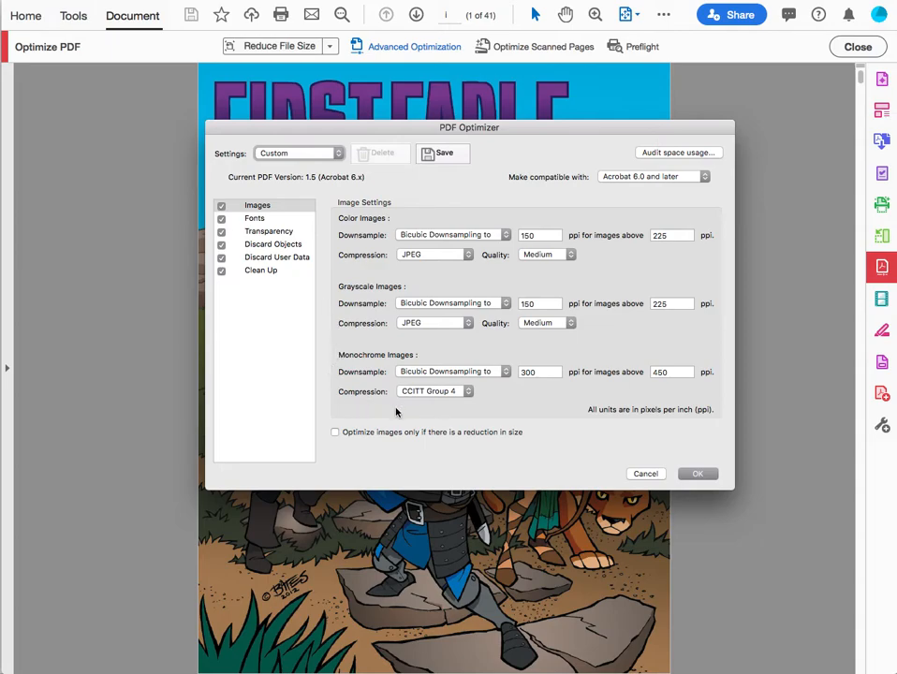
pyautogui.moveTo(528, 387)
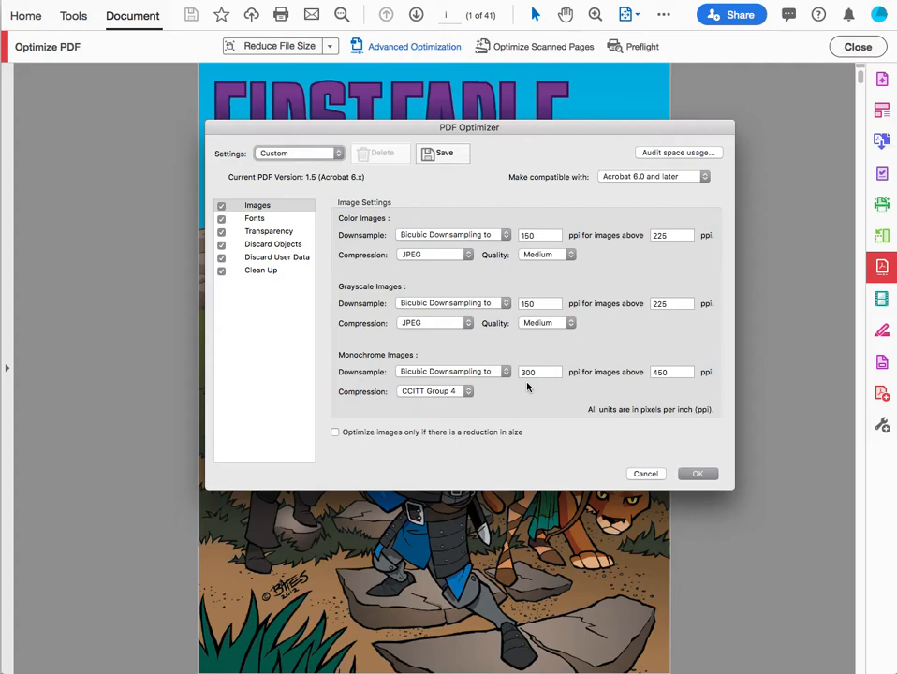
pyautogui.moveTo(515, 408)
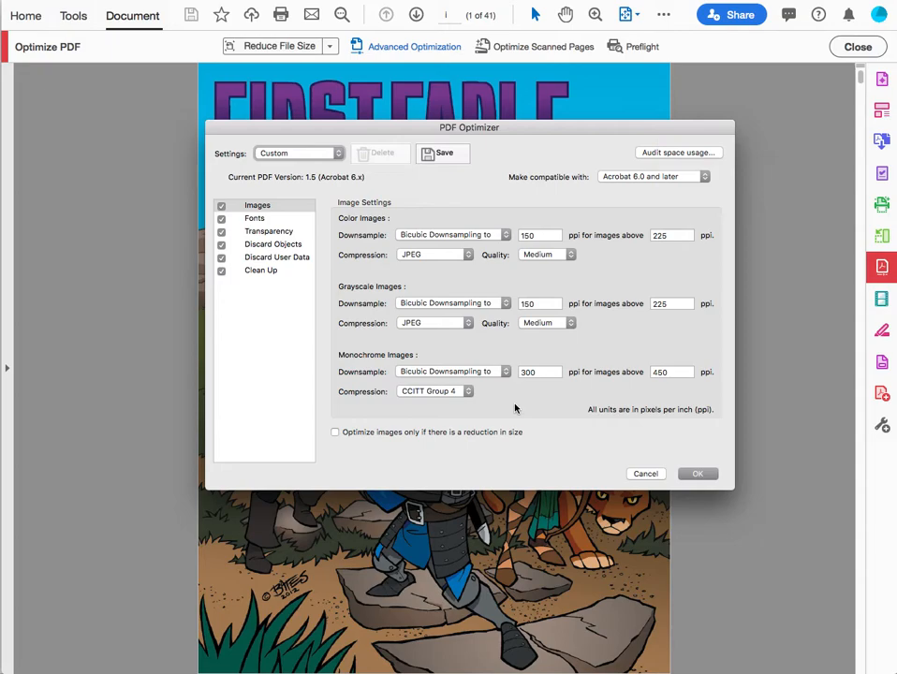
pyautogui.moveTo(307, 435)
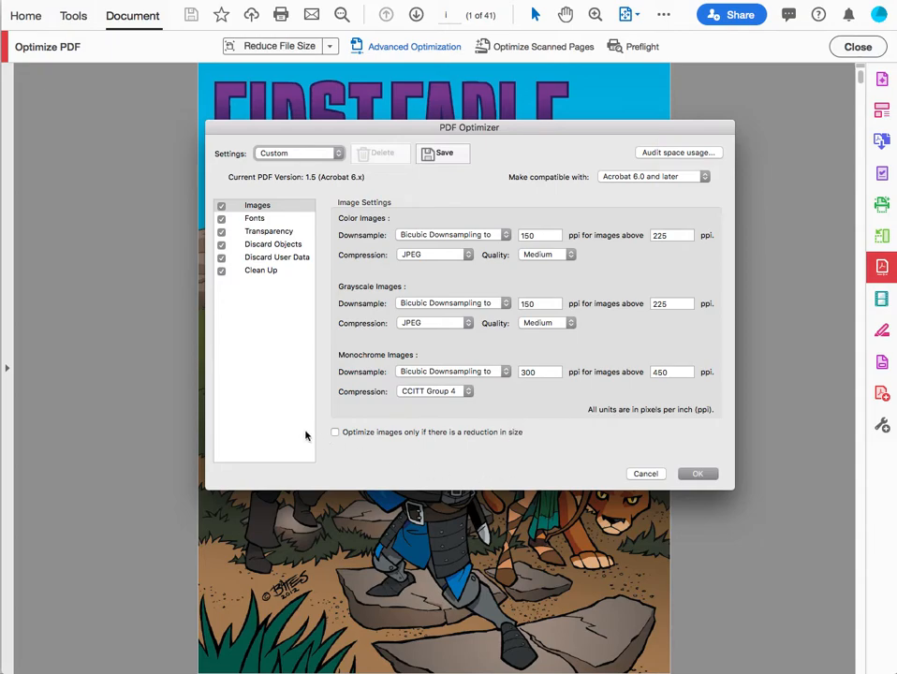
pyautogui.moveTo(320, 438)
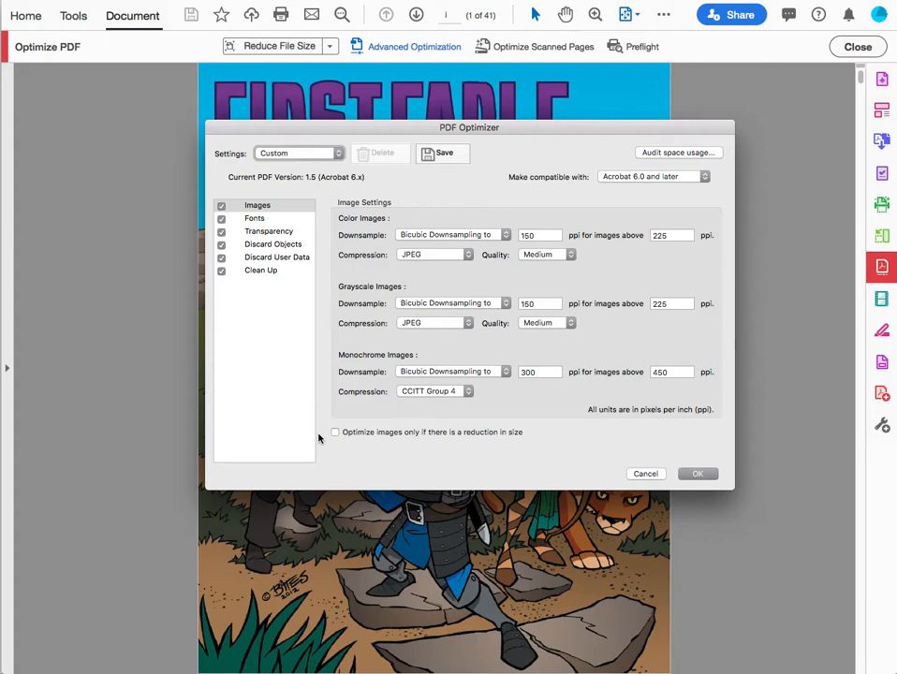
pyautogui.moveTo(265, 269)
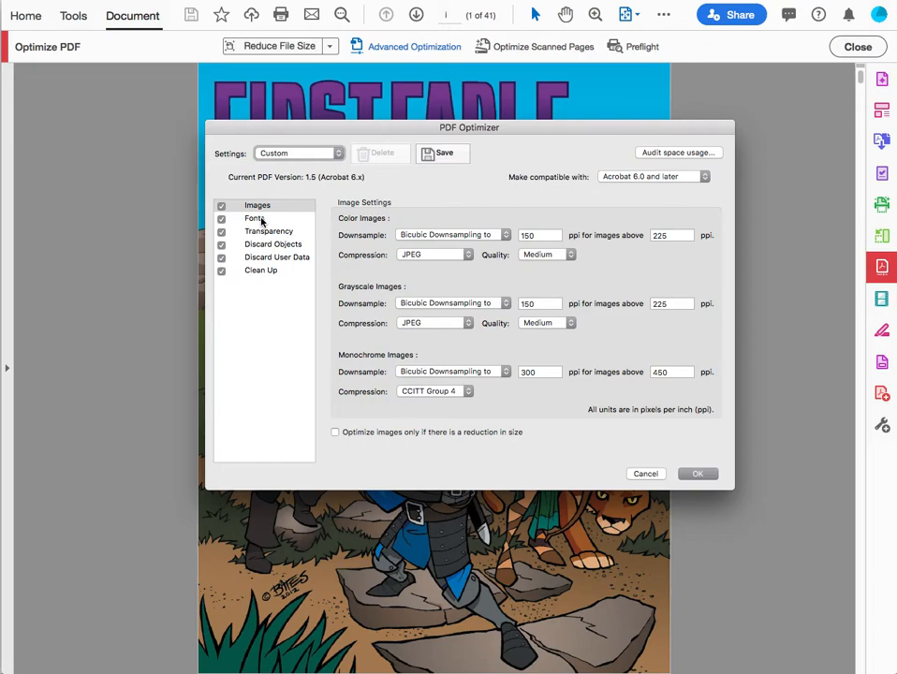
# - Review the Fonts, Transparency and Discard Objects categories, ending on Discard User Data
pyautogui.click(254, 218)
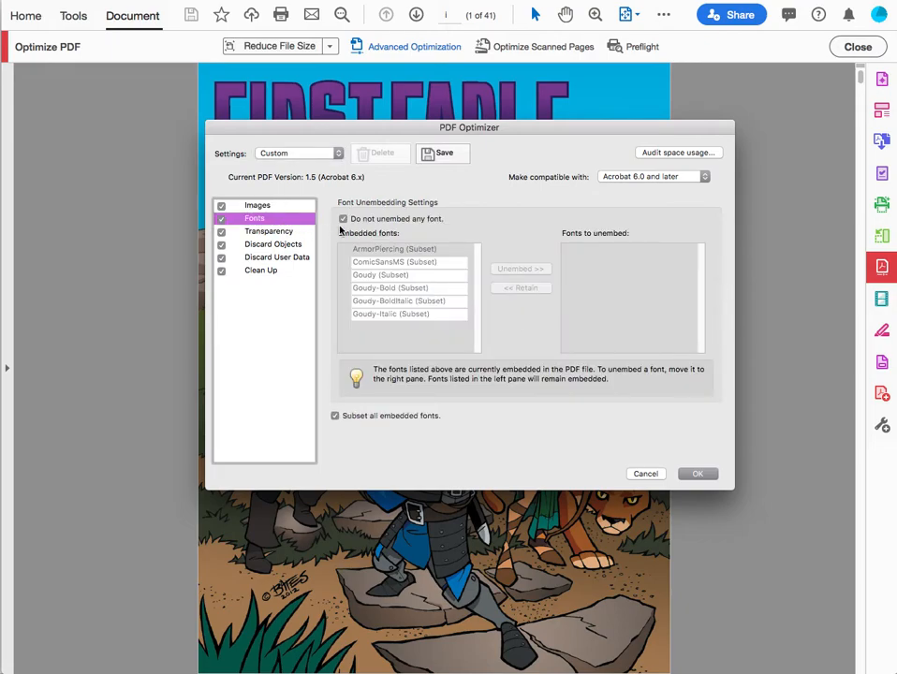
pyautogui.click(269, 232)
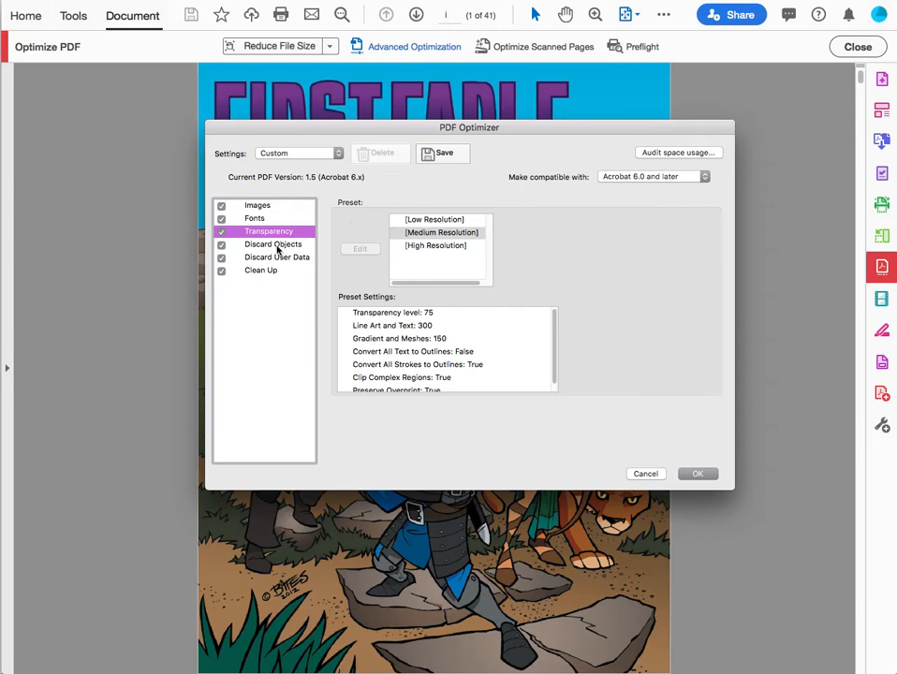
pyautogui.click(272, 245)
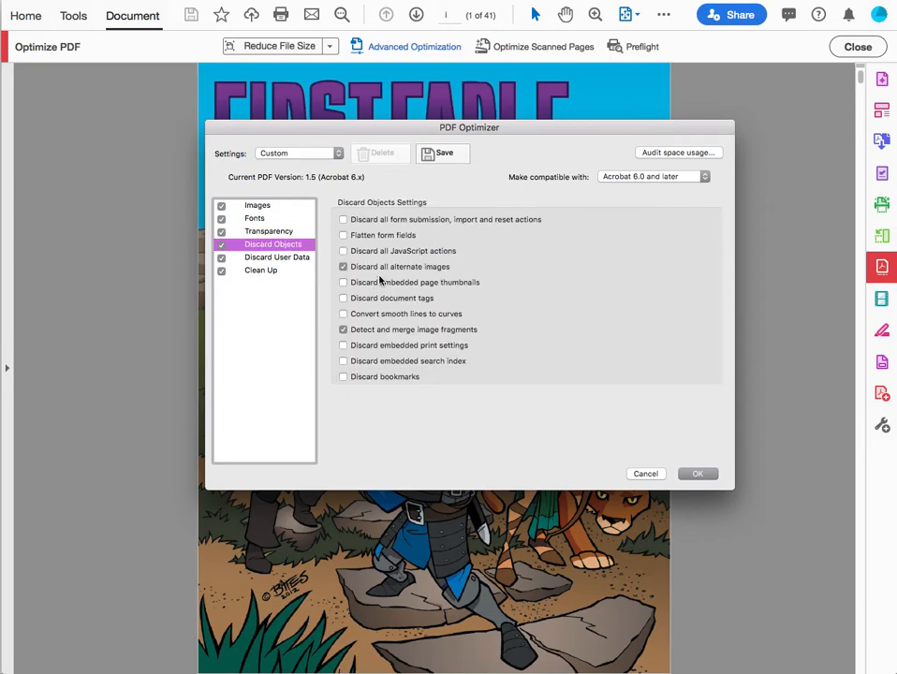
pyautogui.moveTo(424, 274)
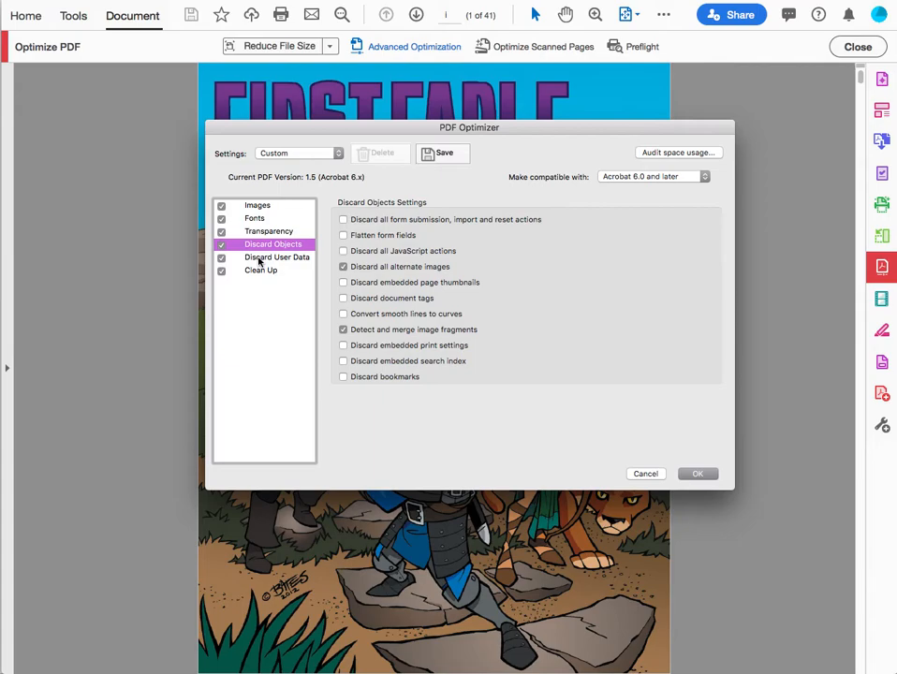
pyautogui.click(275, 256)
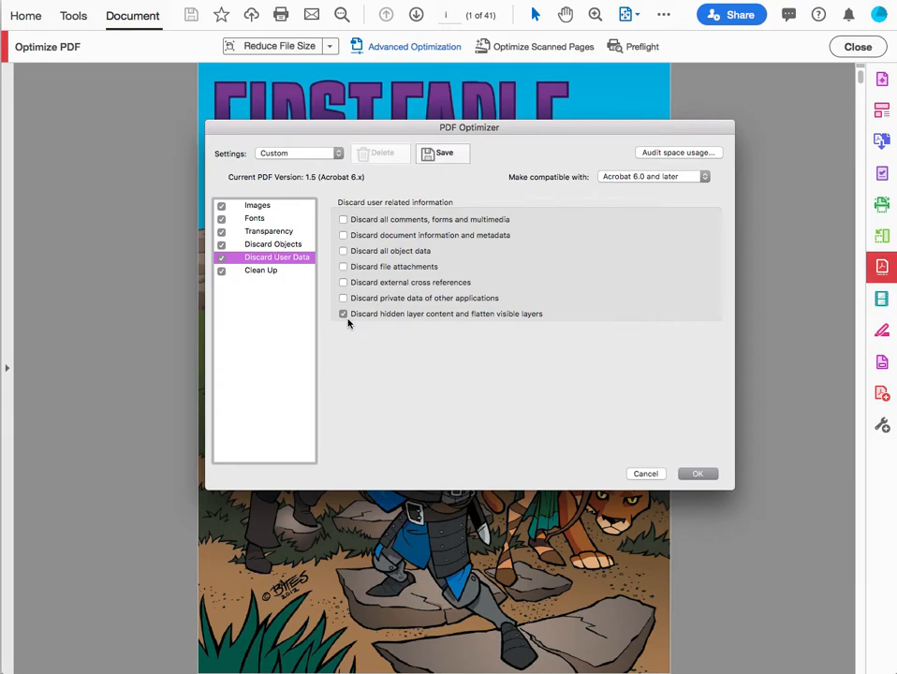
# - In Clean Up, keep object compression set to Compress entire file
pyautogui.click(260, 270)
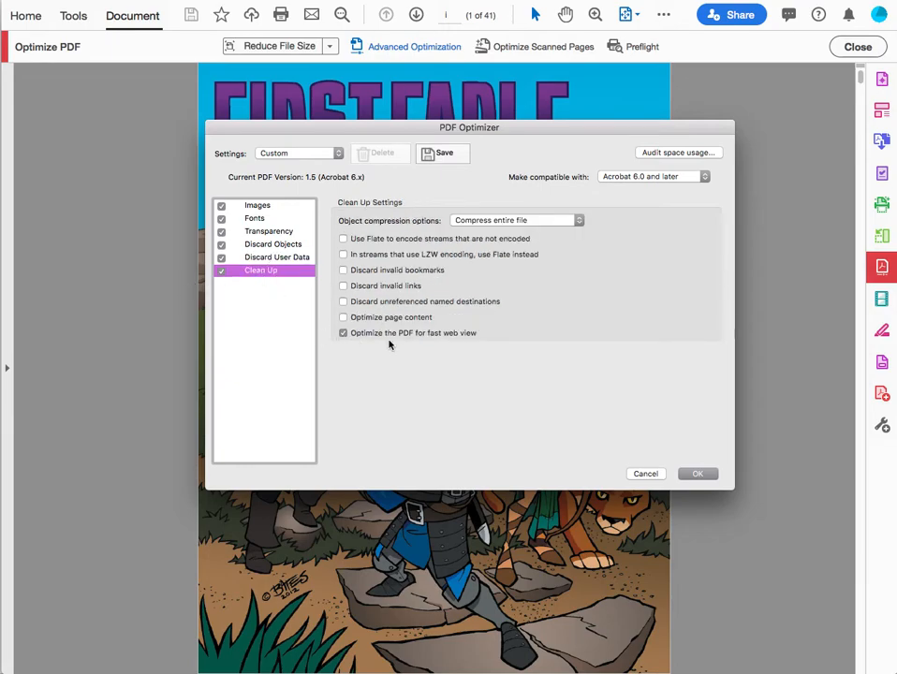
pyautogui.moveTo(566, 190)
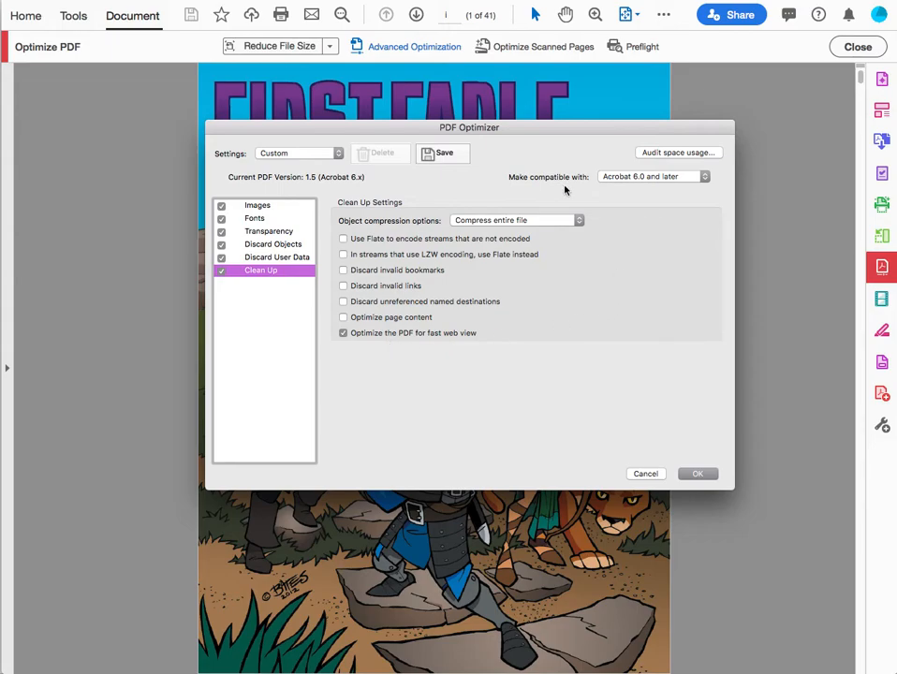
pyautogui.moveTo(576, 222)
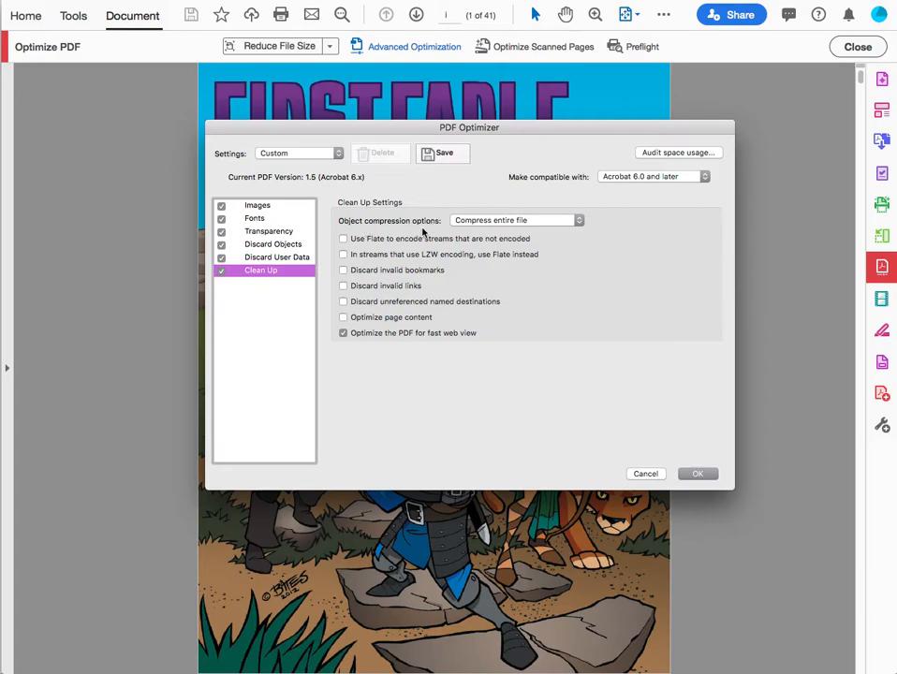
pyautogui.moveTo(531, 231)
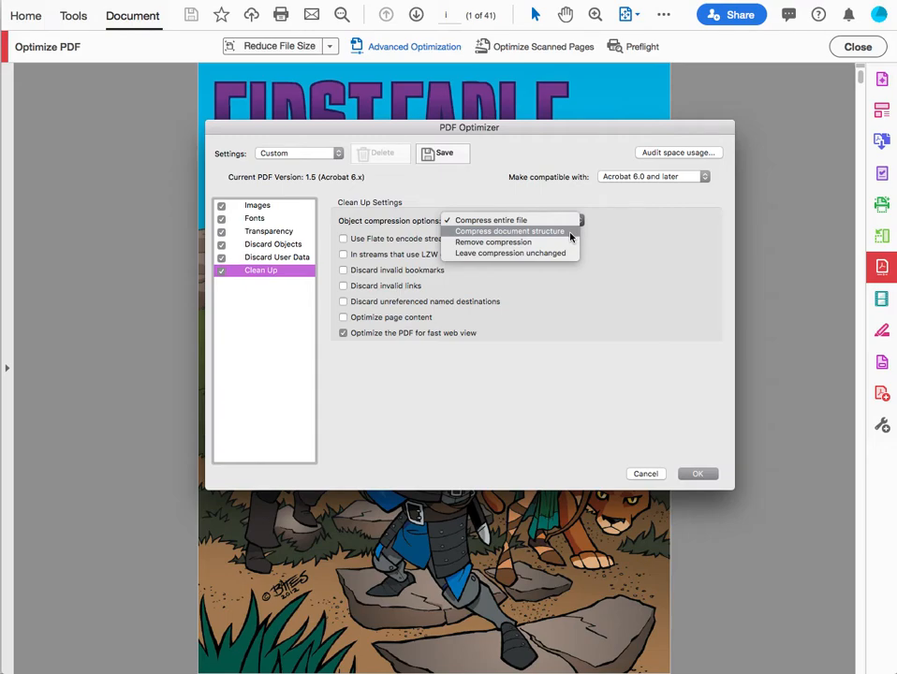
pyautogui.click(492, 220)
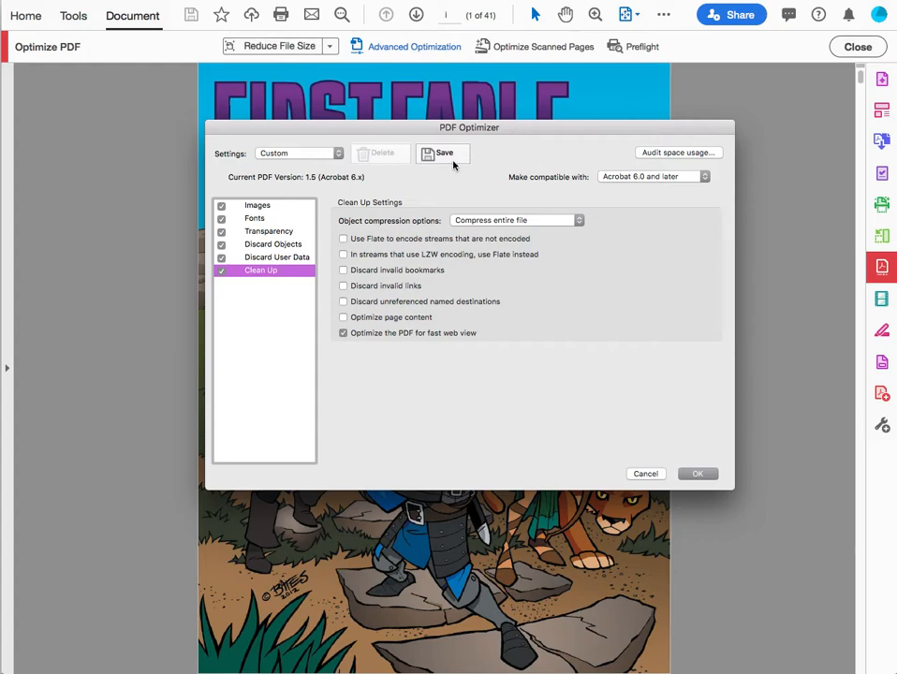
pyautogui.moveTo(700, 437)
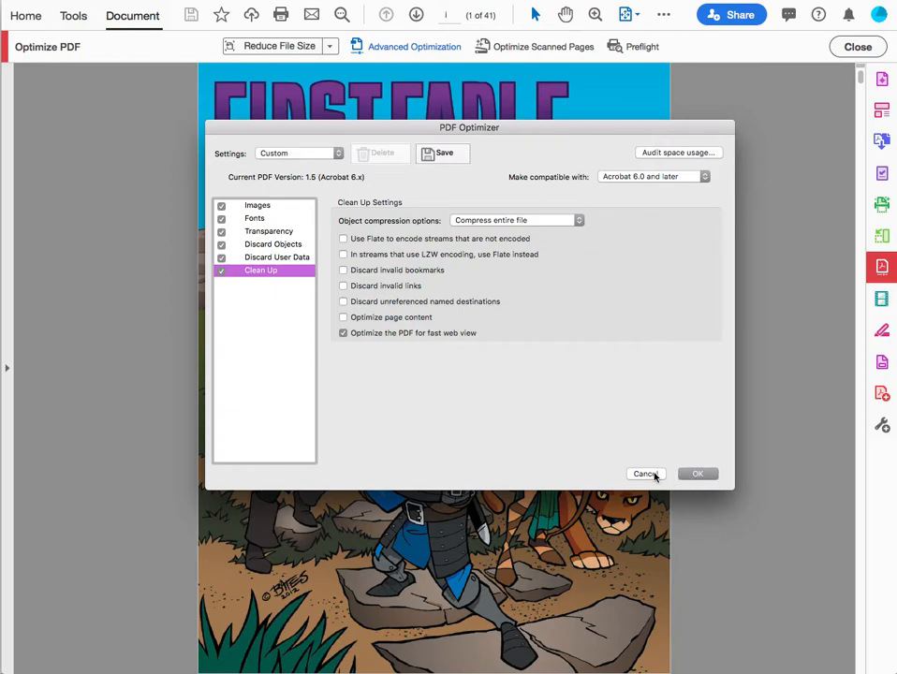
# - Close the optimizer and open Preflight from the Print Production tools
pyautogui.click(645, 474)
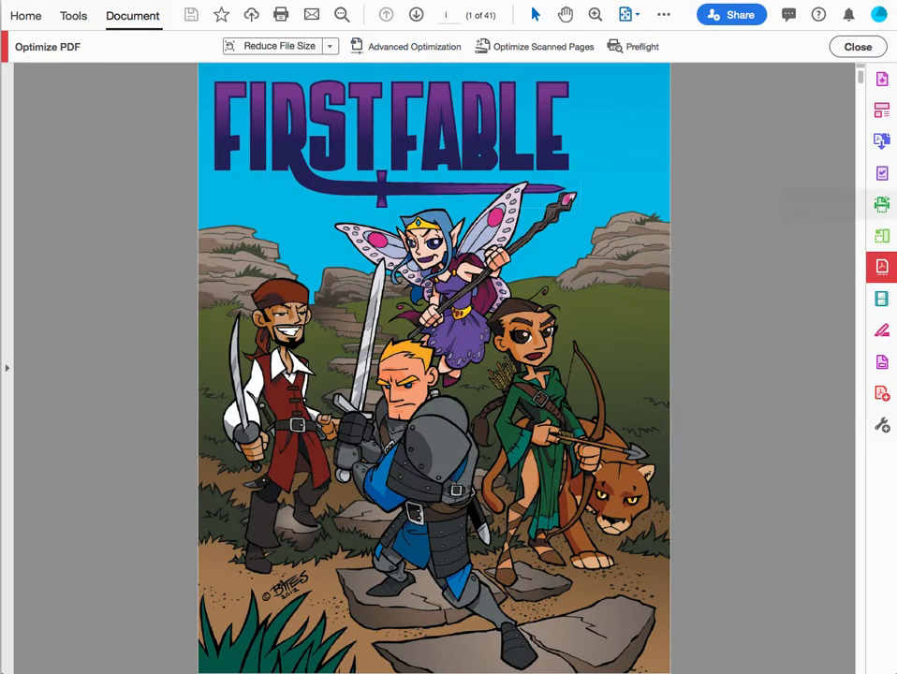
pyautogui.moveTo(879, 79)
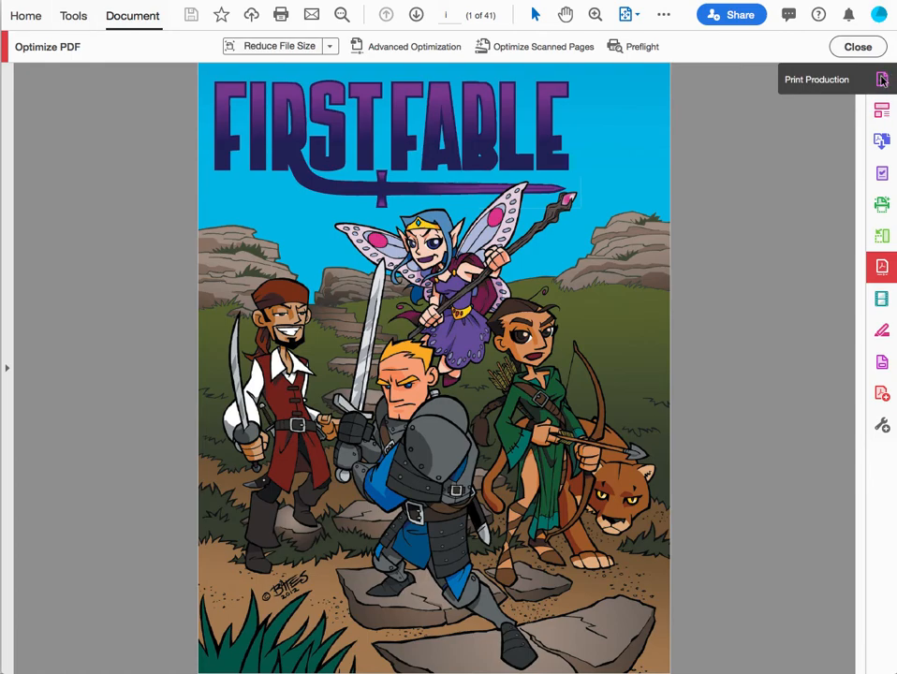
pyautogui.click(881, 80)
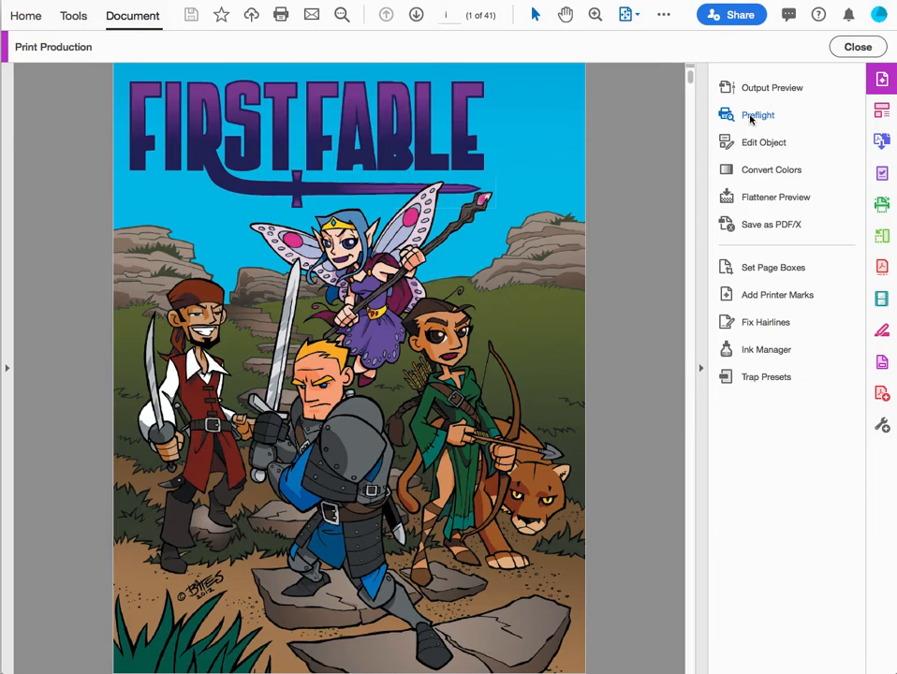
pyautogui.click(757, 114)
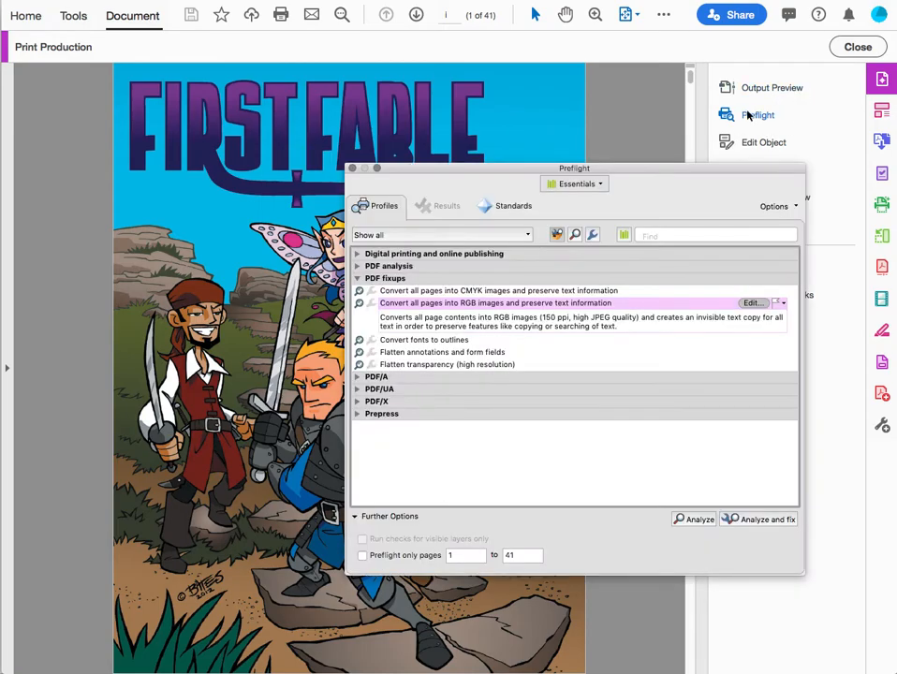
pyautogui.moveTo(883, 87)
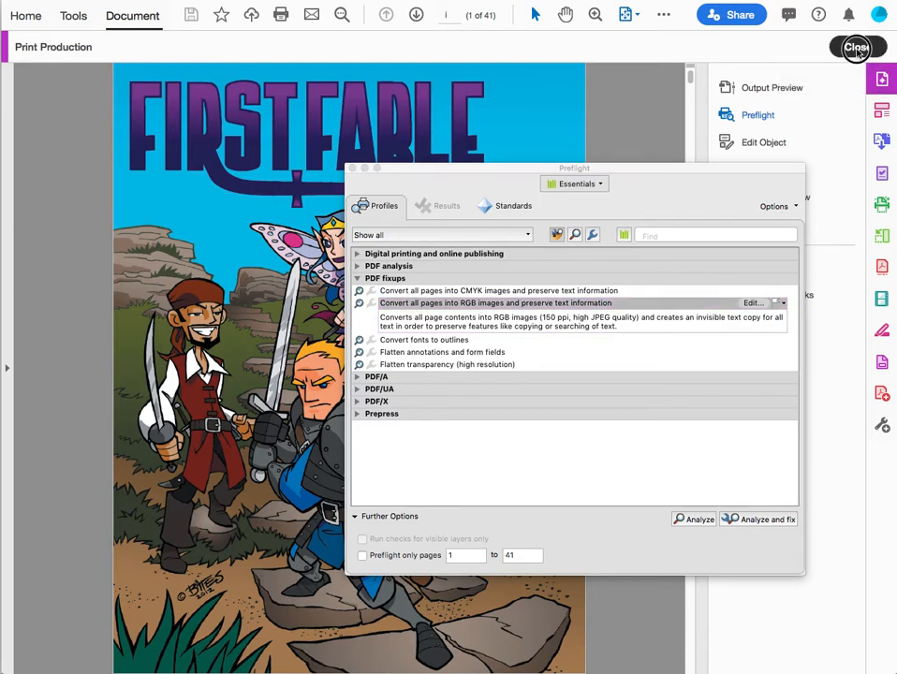
# - Close the Print Production toolbar, returning to the rulebook cover
pyautogui.click(856, 48)
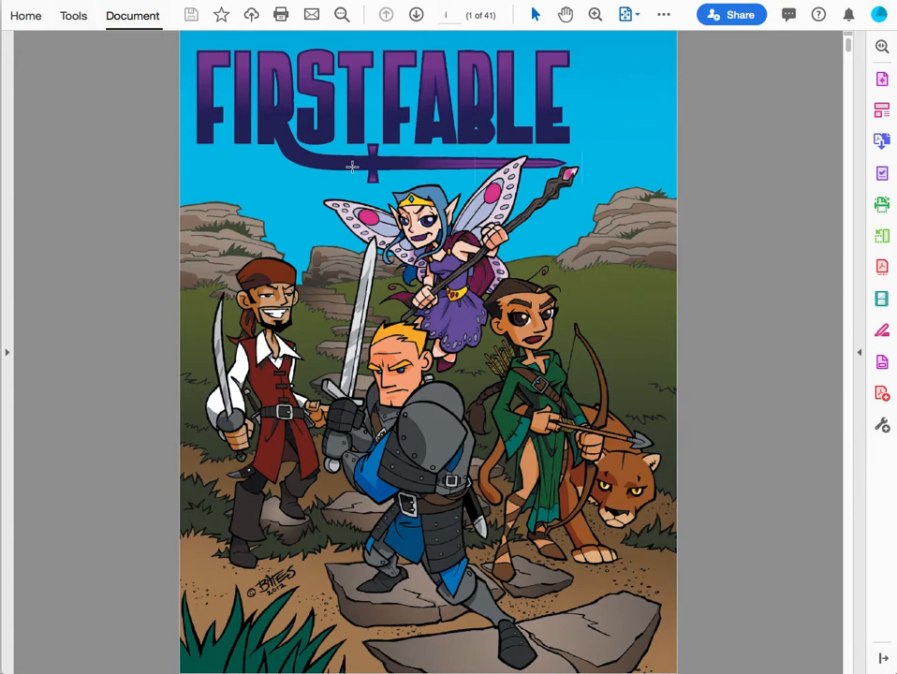
pyautogui.moveTo(69, 358)
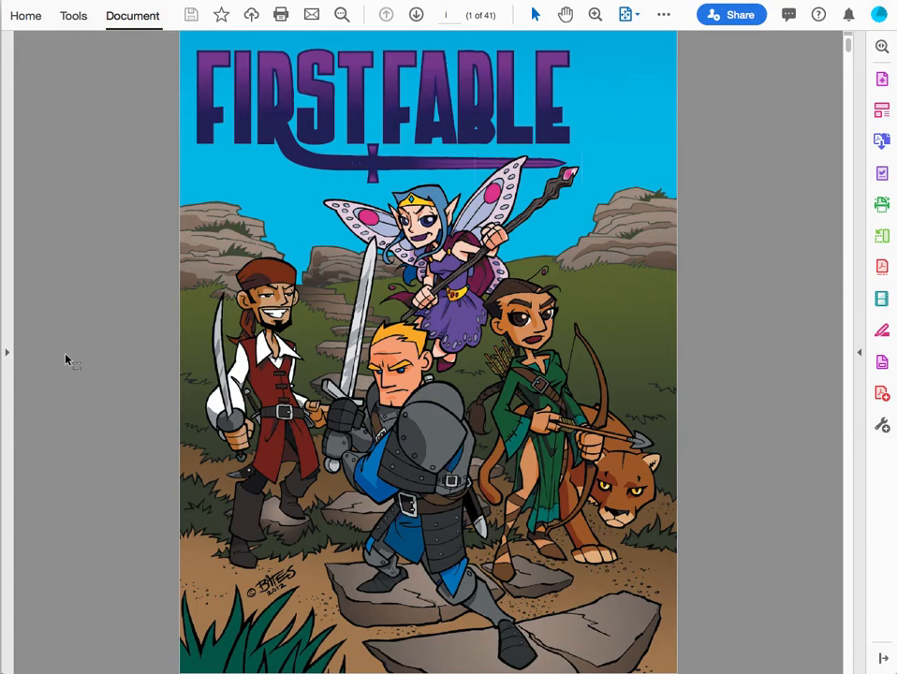
# - Open the navigation pane's Bookmarks panel to jump to the page 4 Table of Contents
pyautogui.click(17, 86)
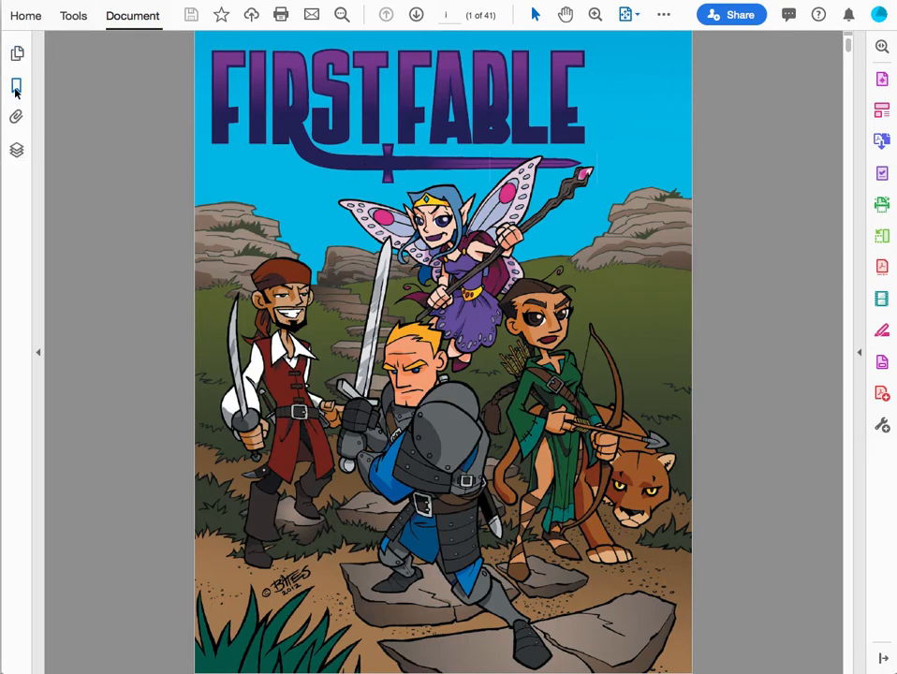
pyautogui.click(15, 85)
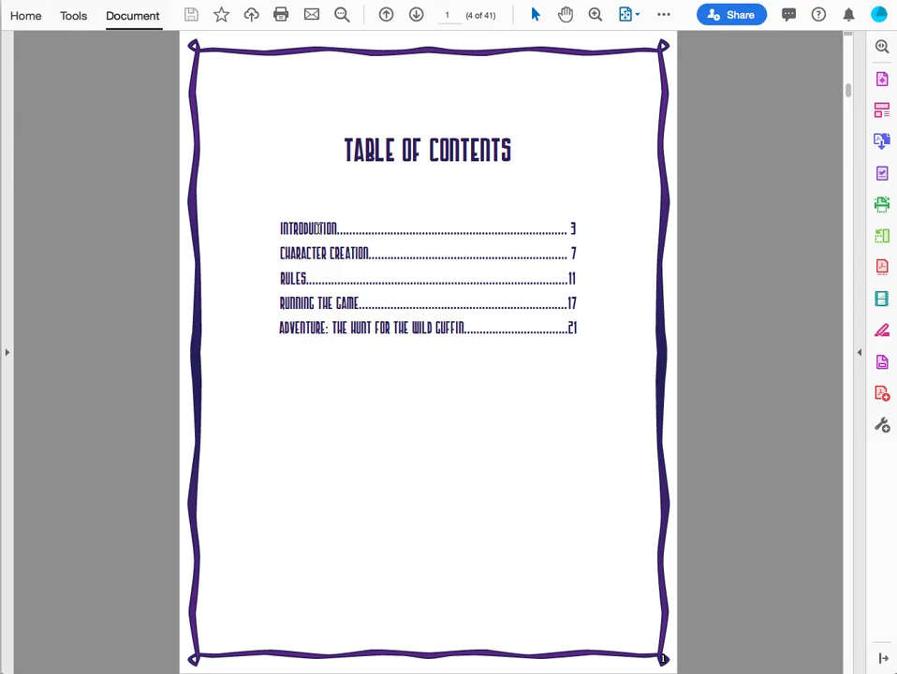
pyautogui.moveTo(824, 173)
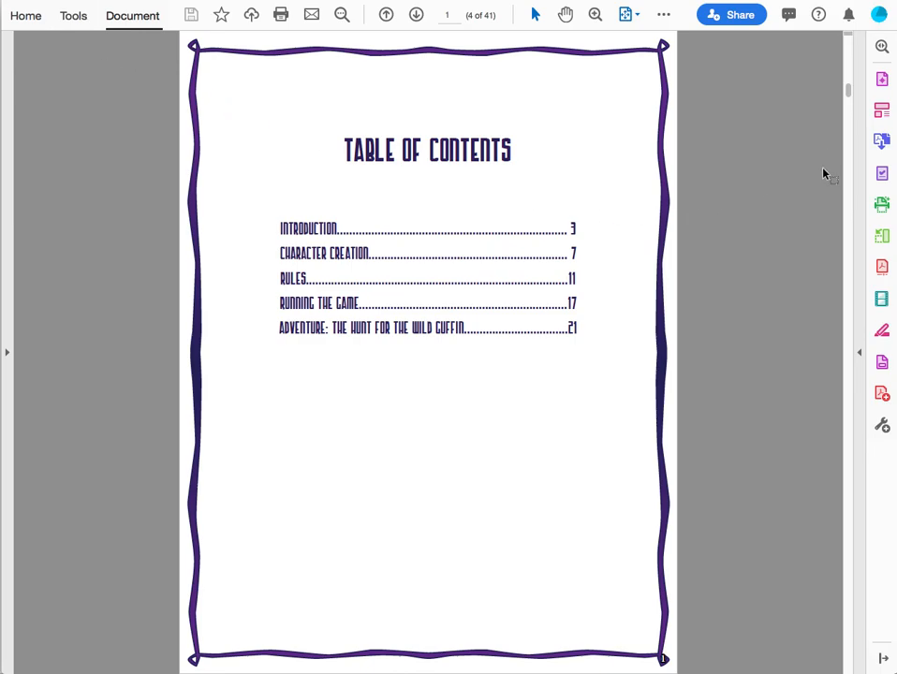